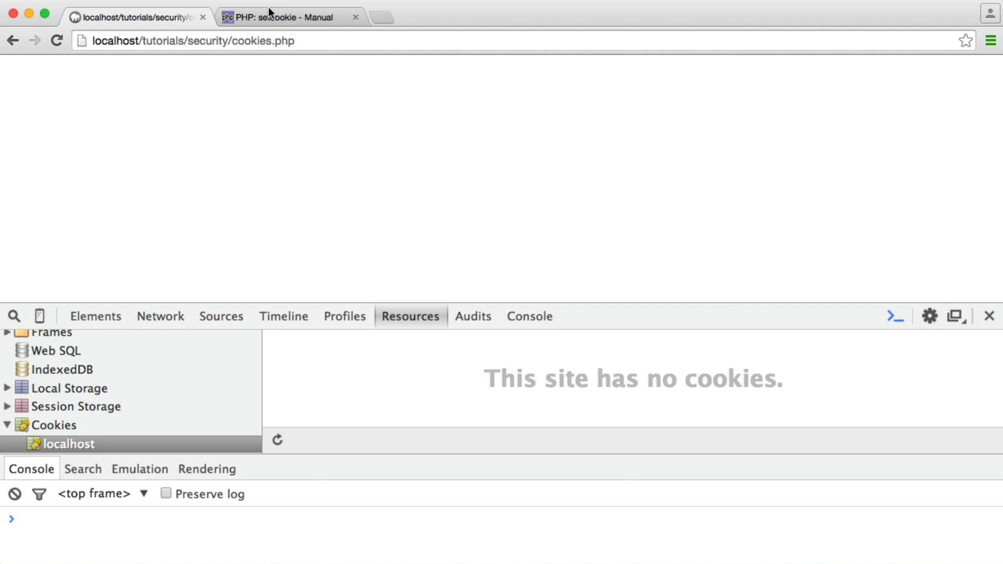
Step: View the PHP setcookie manual page, then return to the localhost cookies.php tab
left_click(291, 18)
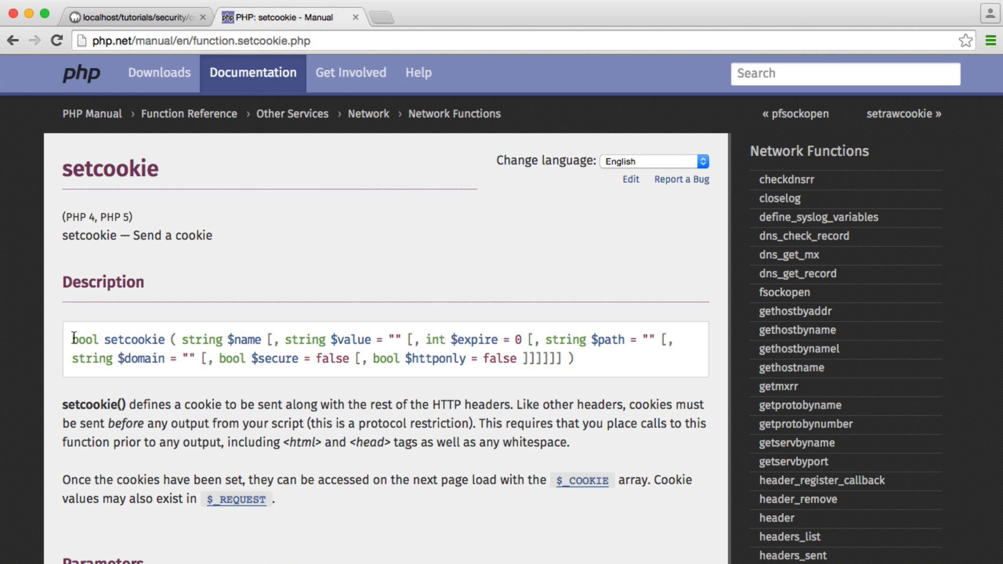
mouse_move(268, 102)
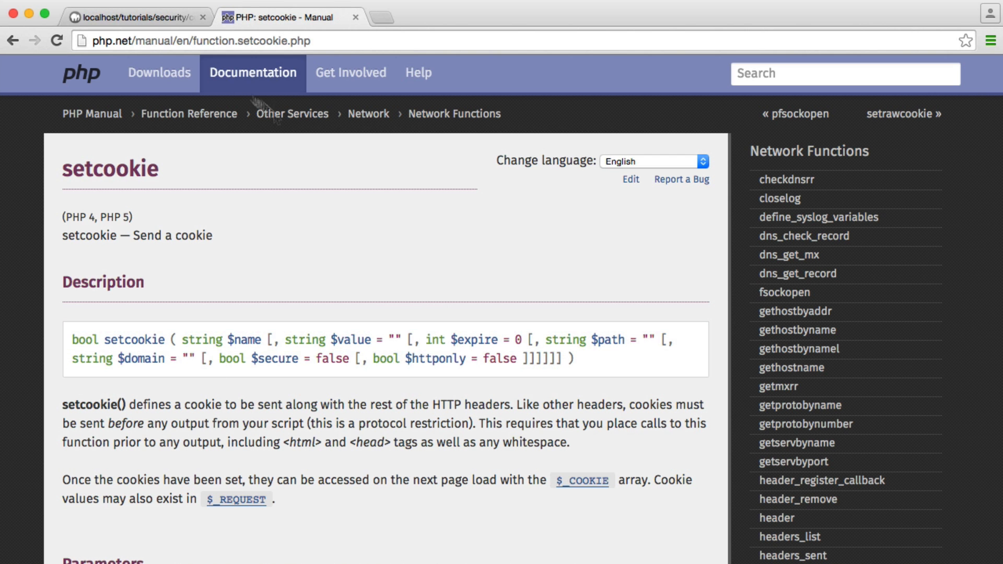
left_click(135, 16)
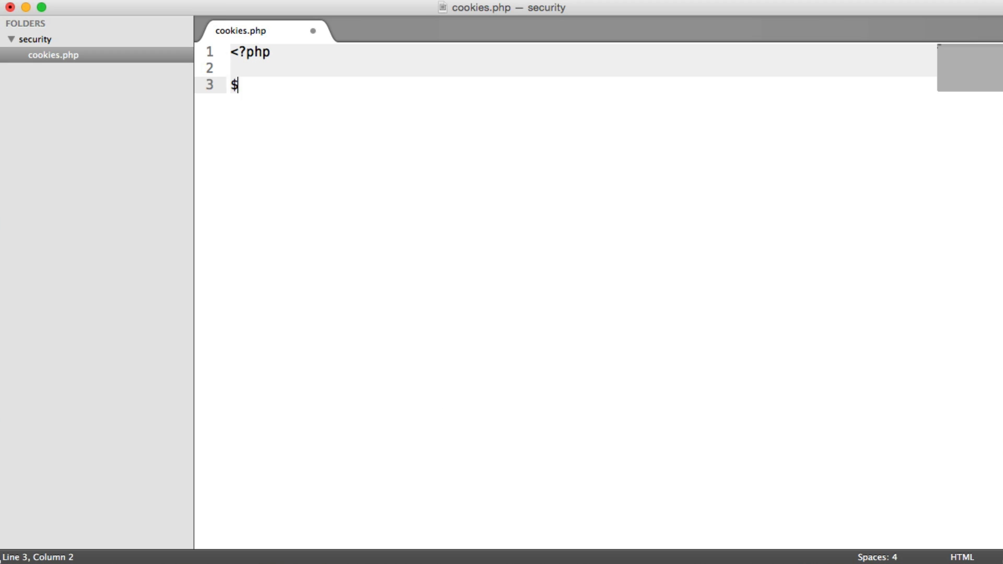
Step: Define $week as a new DateTime one week ahead
type("week = new")
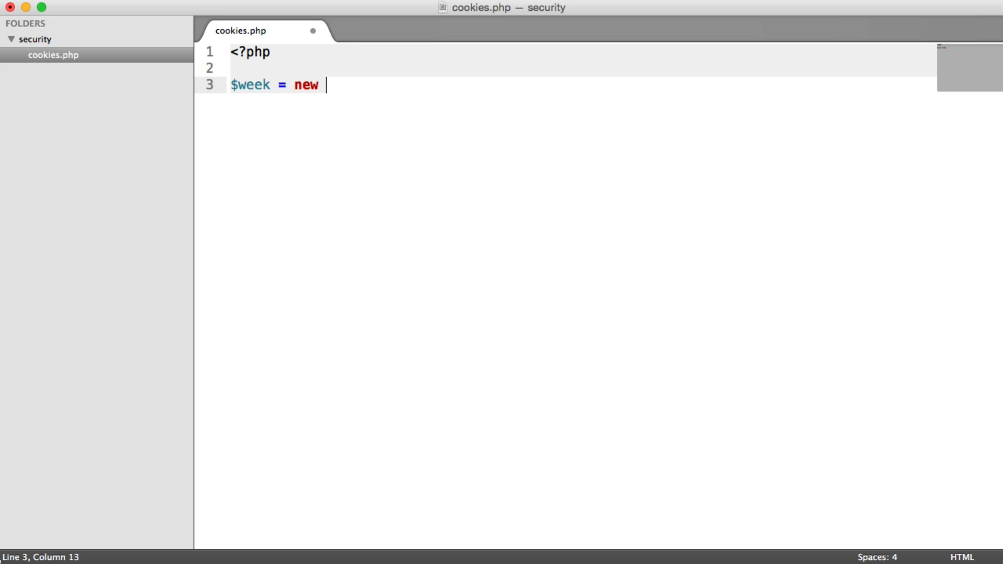
type("DateTime()")
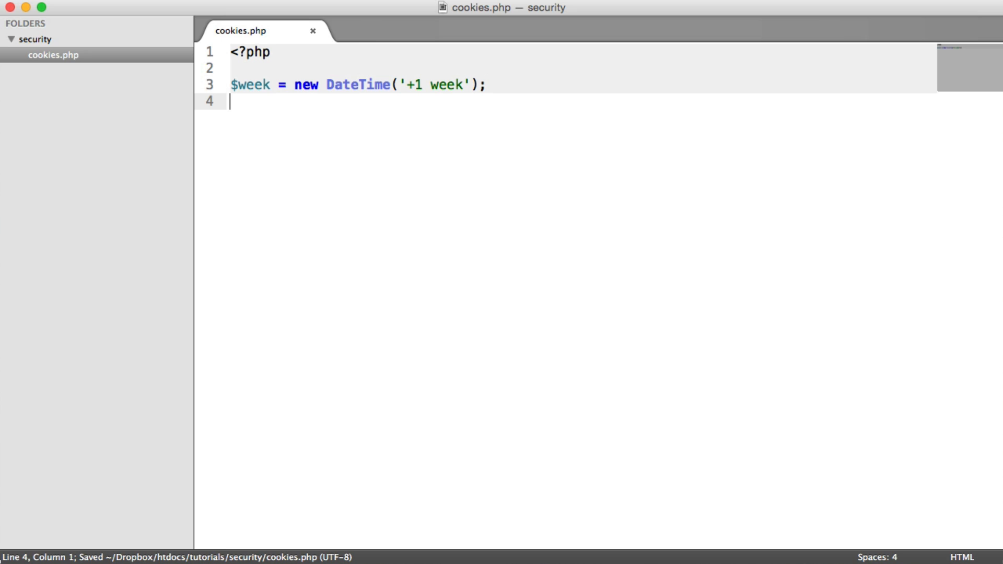
Step: Call setcookie('key', 'value', $week->getTimestamp()) so the cookie expires in a week
type("setcoo")
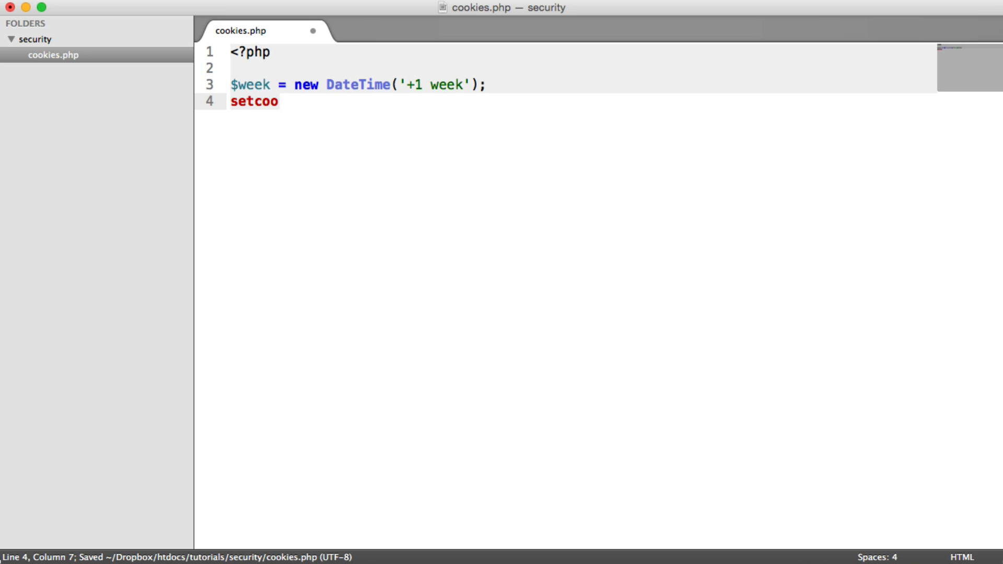
type("kie();")
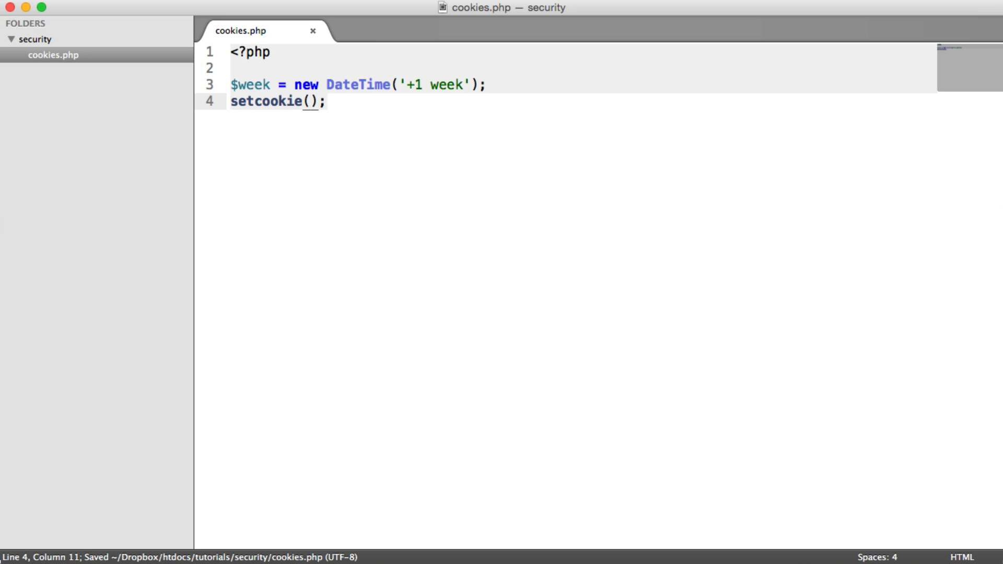
type("'")
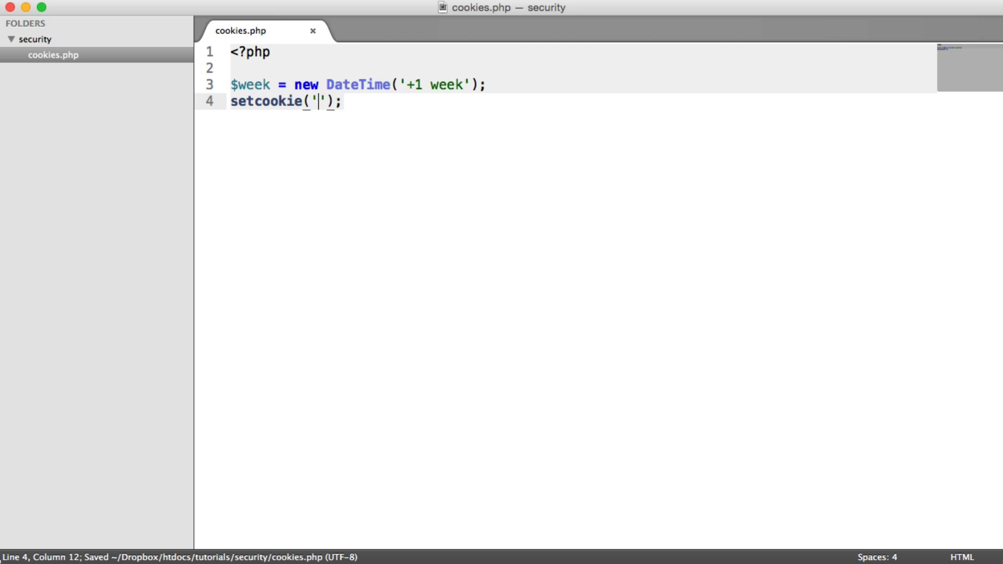
type("key")
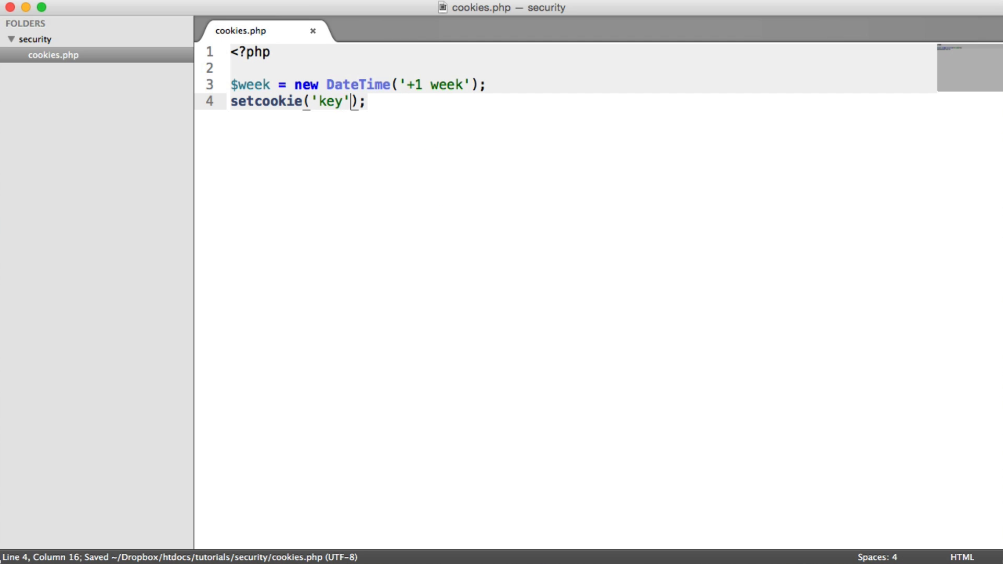
type(", 'value'")
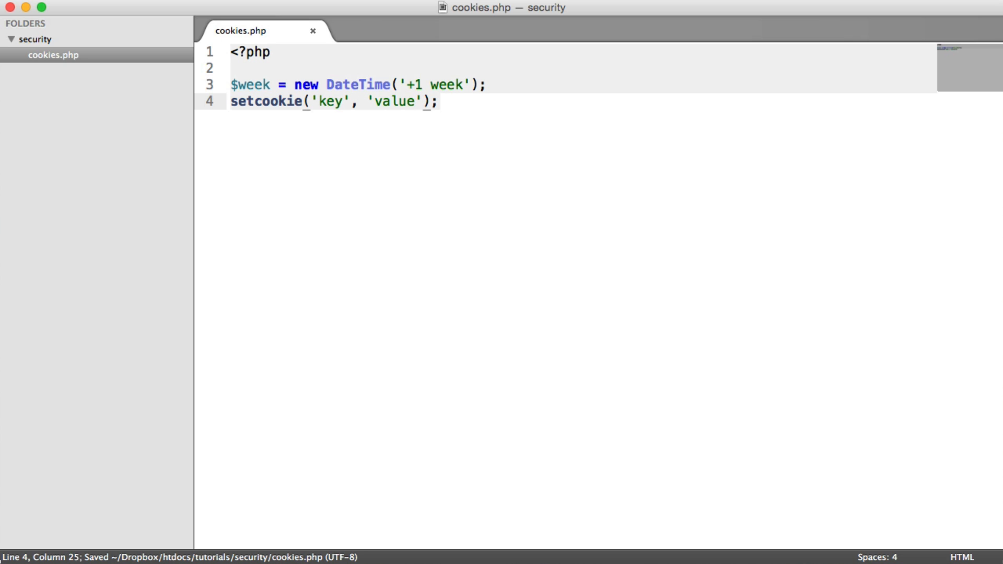
type(", $wee")
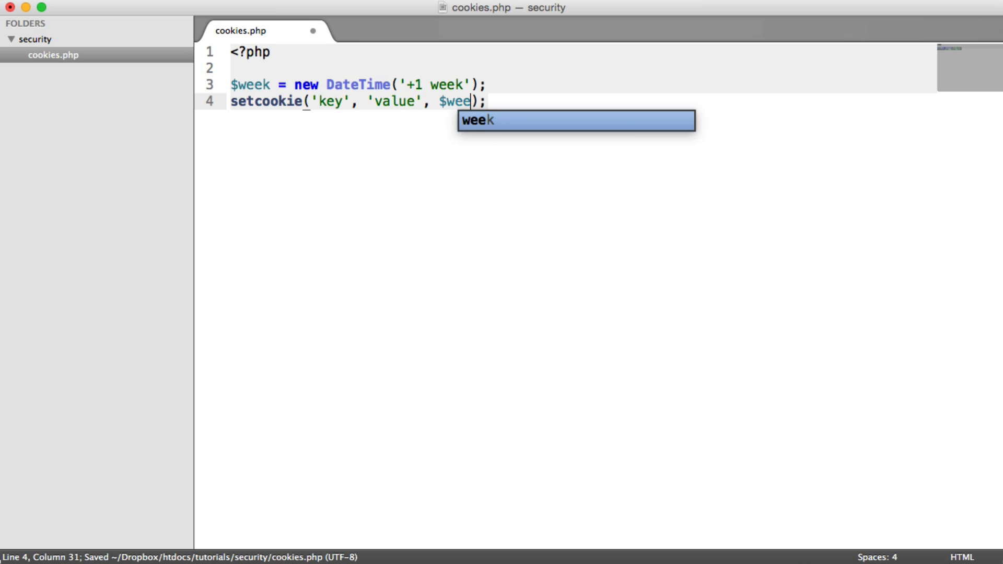
type("k->")
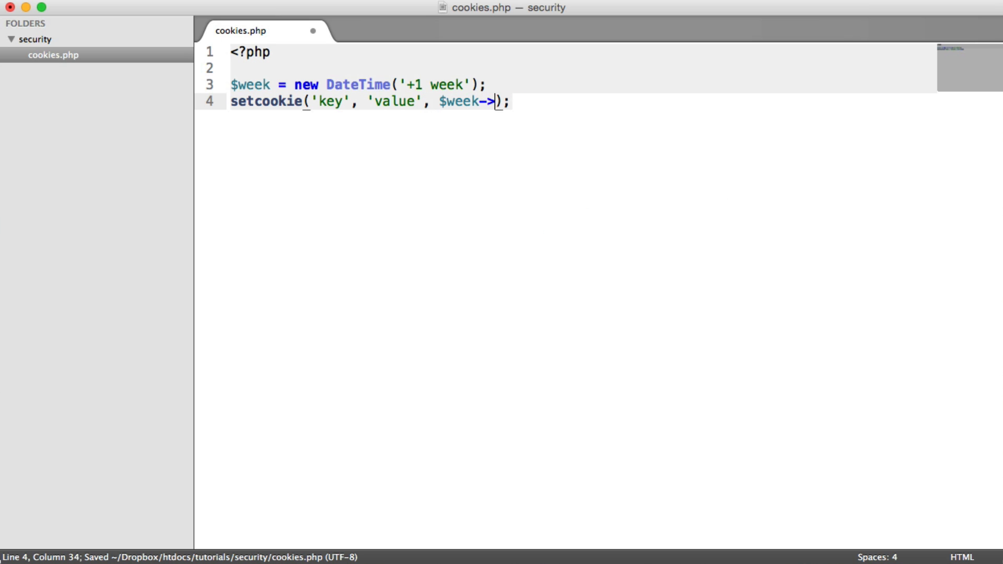
type("getTimestamp(")
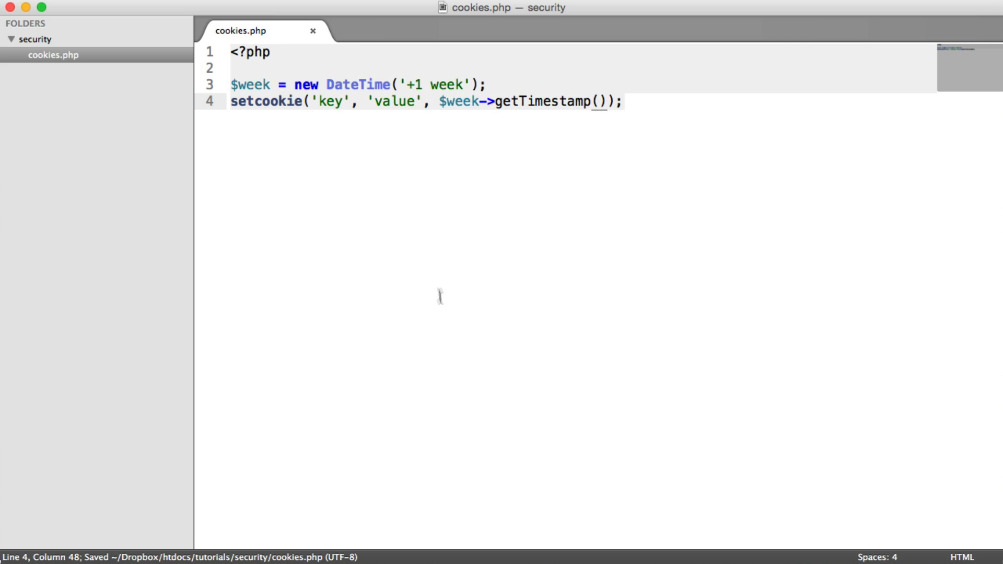
mouse_move(673, 108)
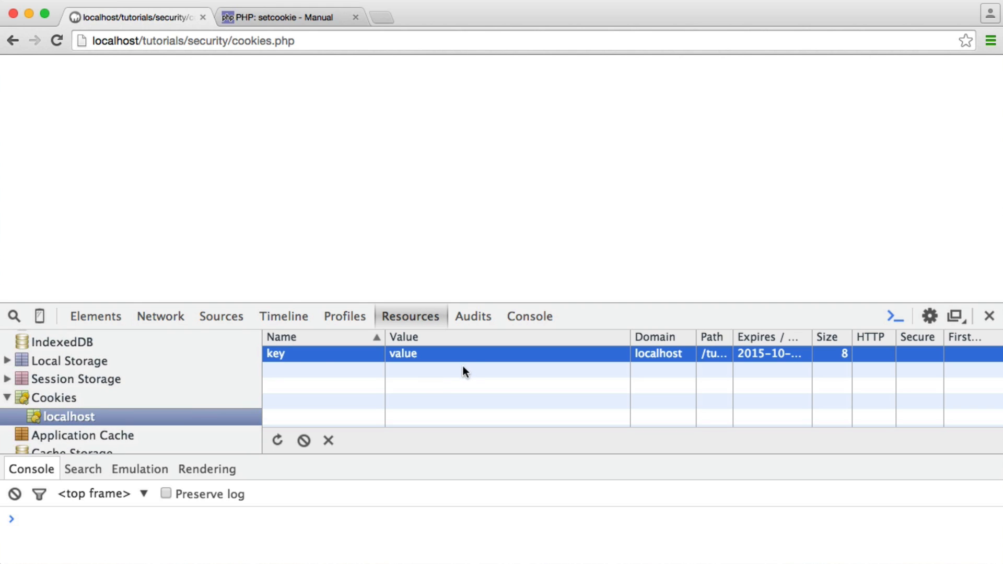
mouse_move(395, 358)
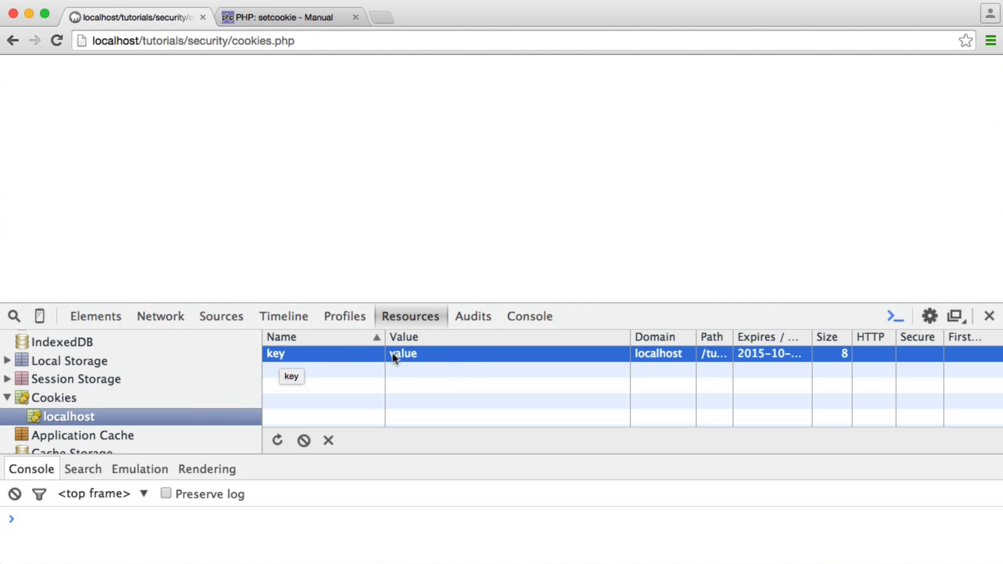
mouse_move(631, 395)
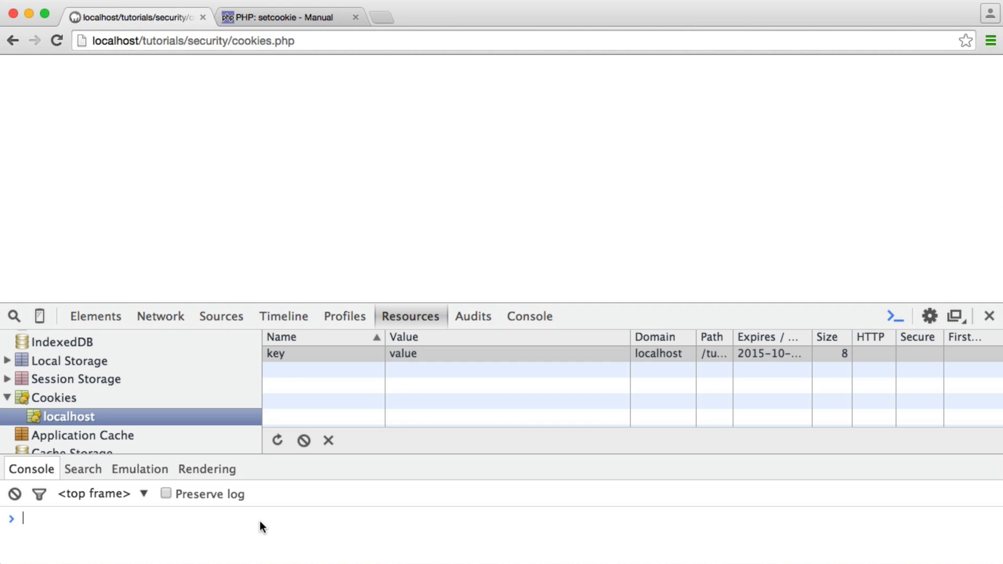
Step: Query document.cookie in the Chrome Console to read back key=value
type("document.cookie")
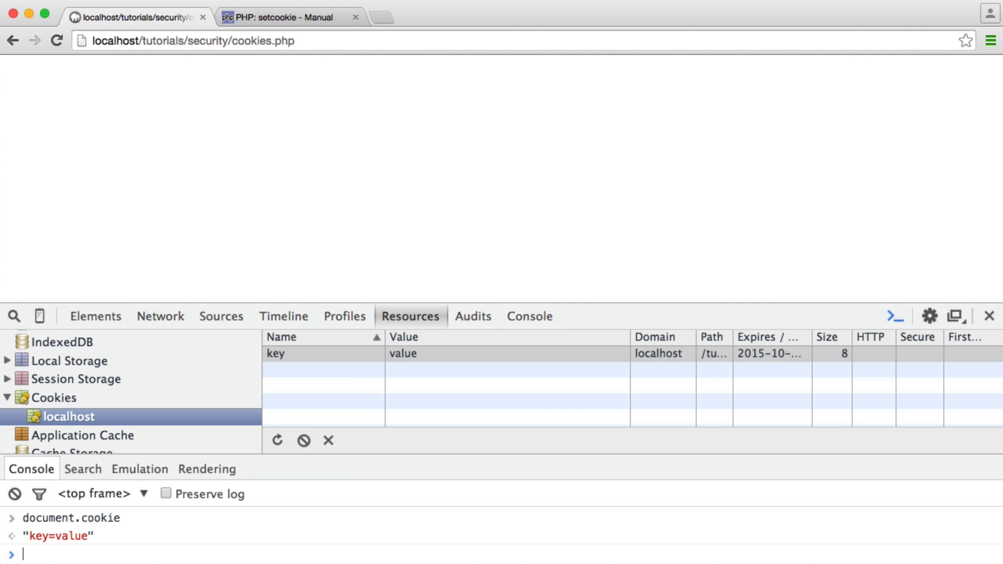
mouse_move(25, 545)
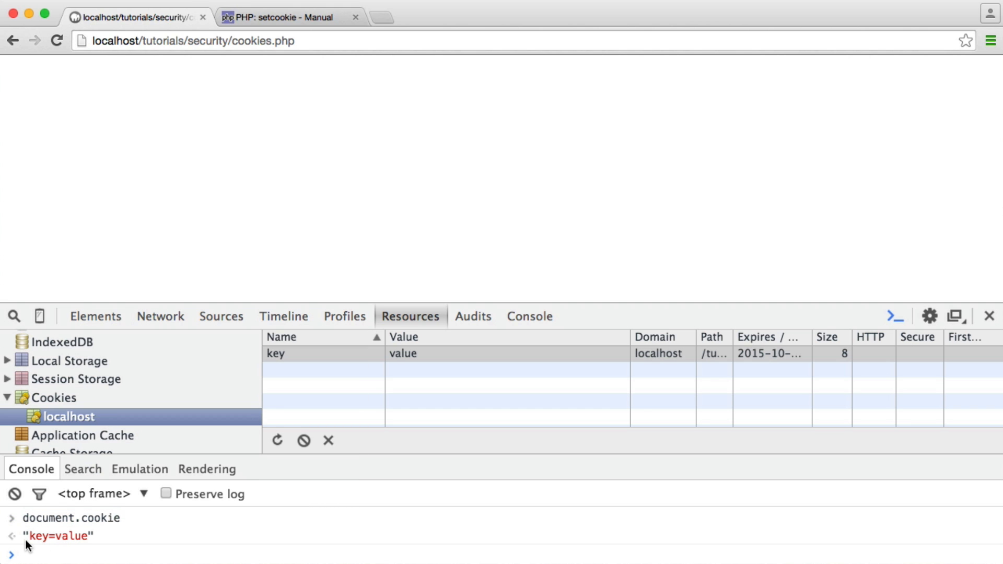
mouse_move(331, 413)
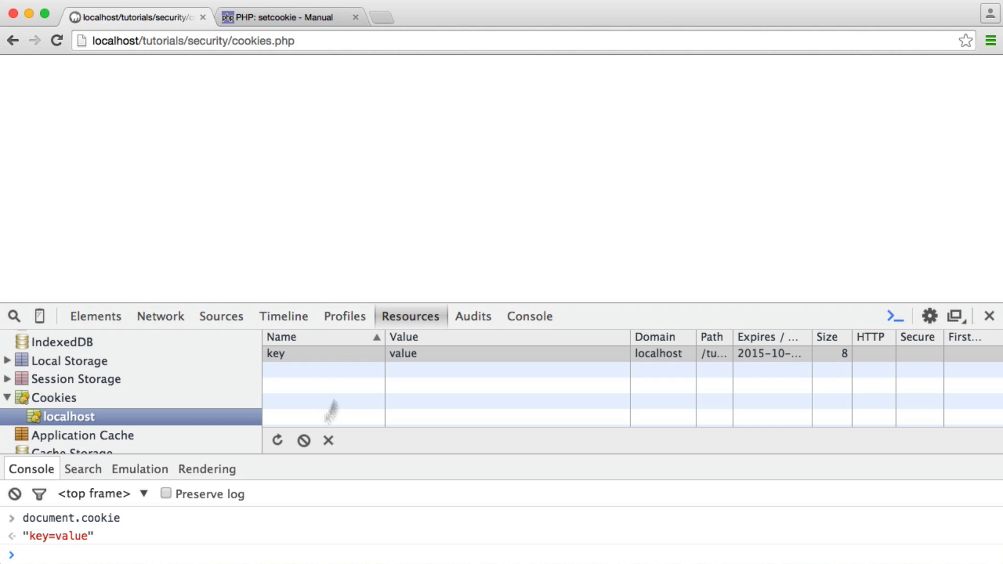
mouse_move(271, 545)
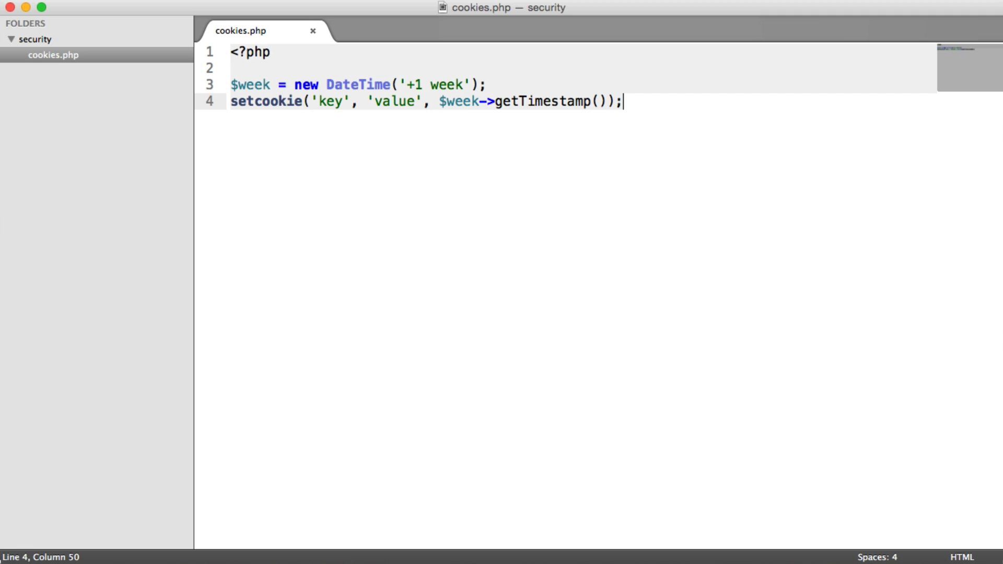
Step: Replace the setcookie line with setcookie('key', 'value', $week->getTimestamp())
triple_click(422, 102)
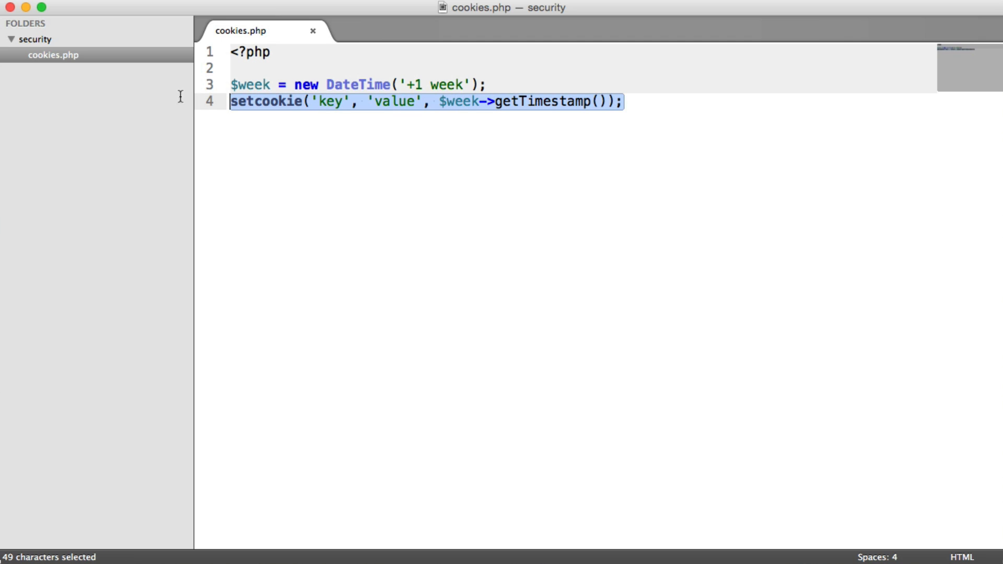
key("Delete")
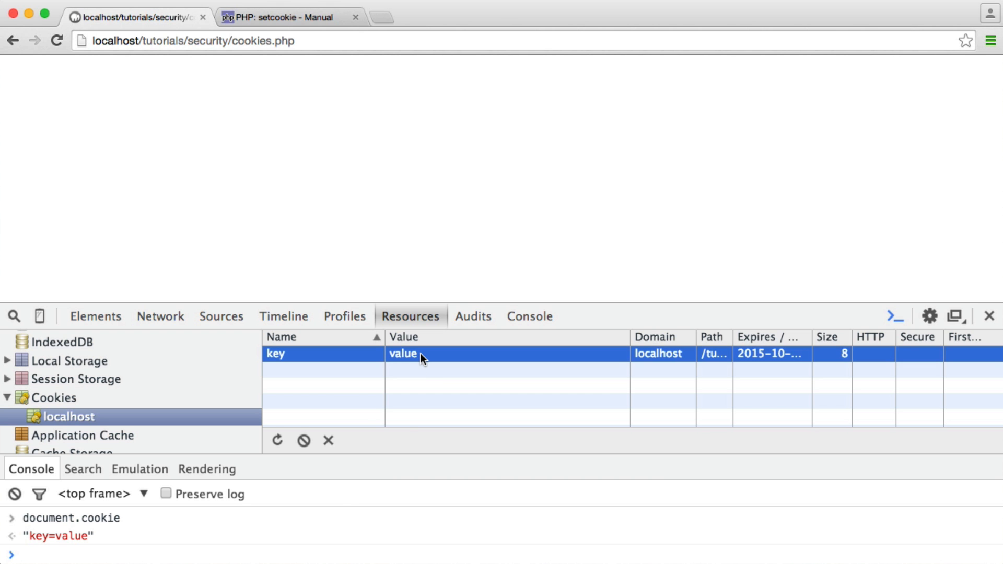
left_click(328, 440)
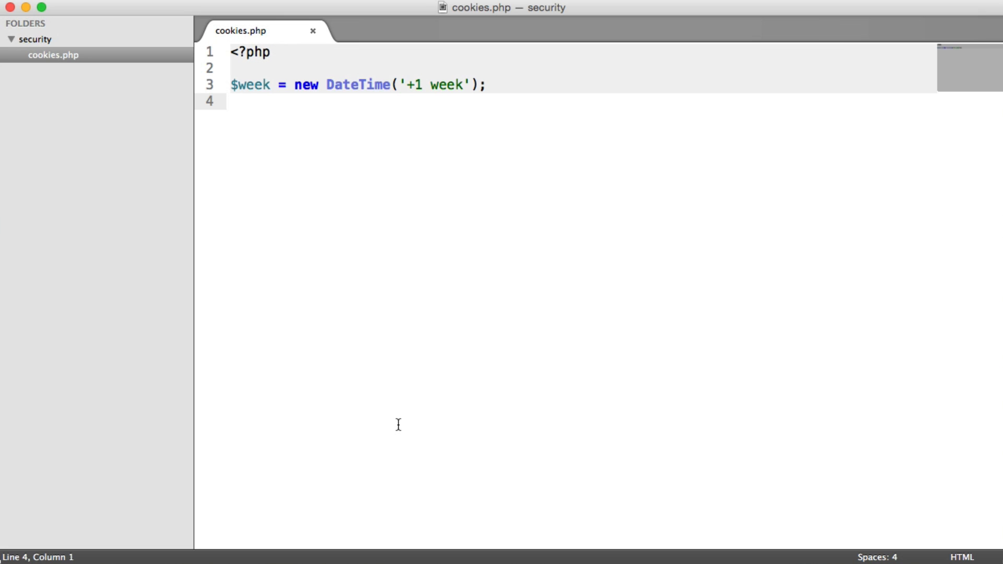
type("setcookie()")
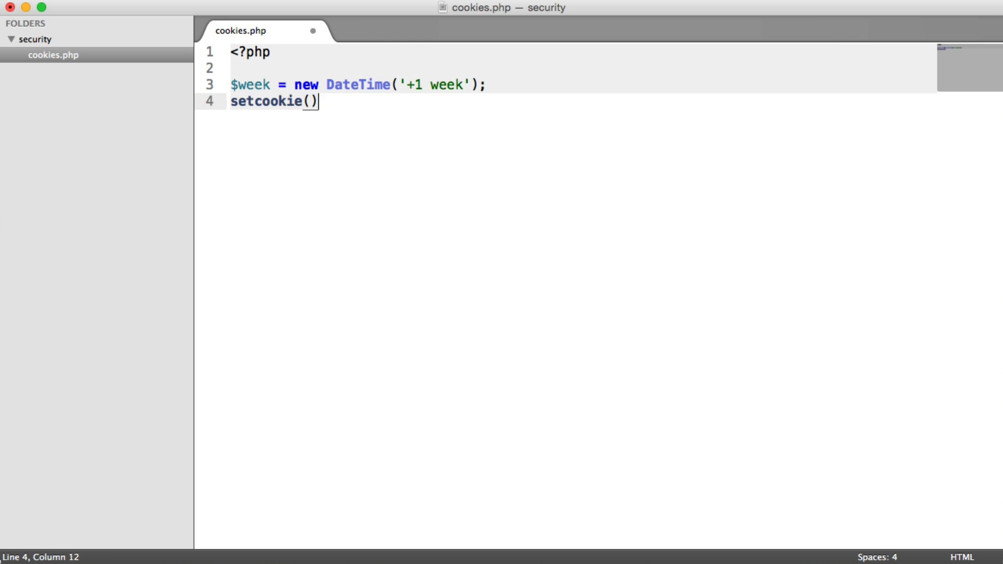
type("'key';")
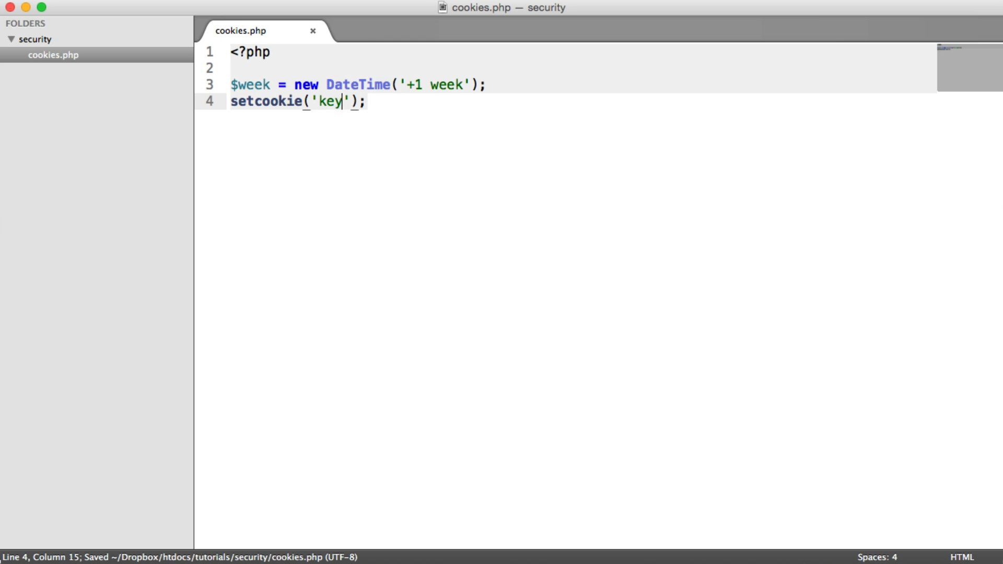
type(", 'value'")
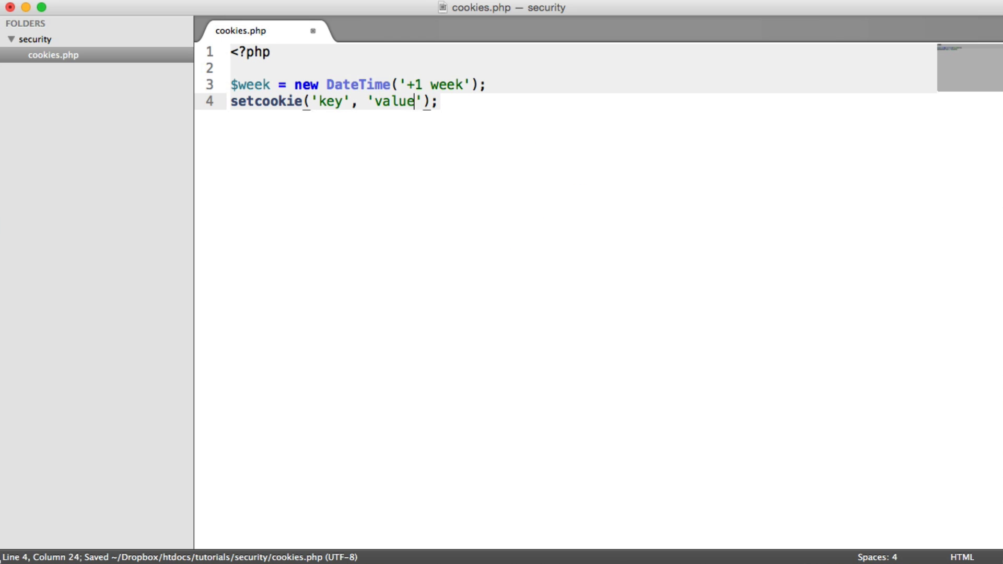
type(", $wee")
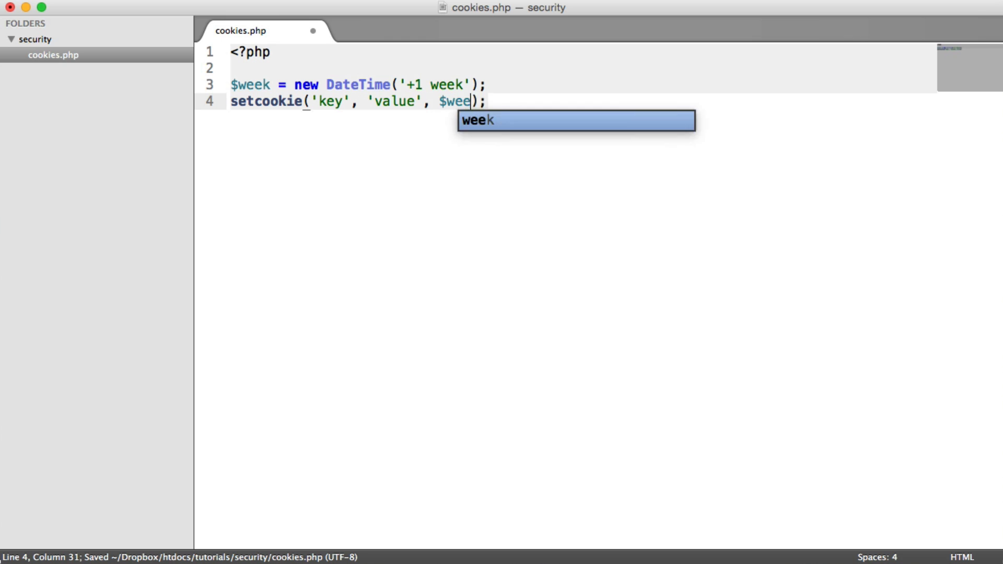
type("->getTimestamp(")
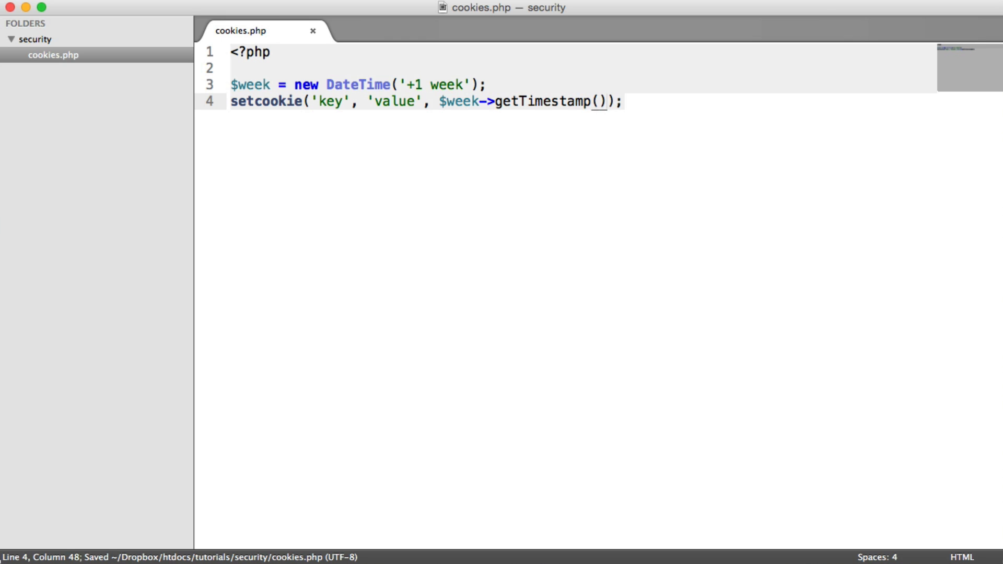
Step: Add path '/' and a null argument, checking the setcookie parameter order in the manual
type(", '/'")
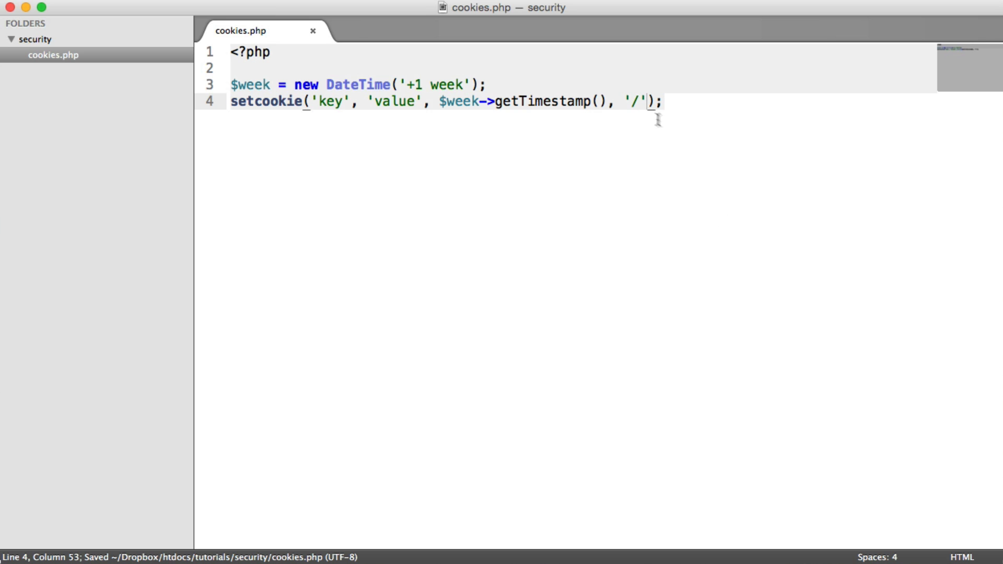
type(", null,")
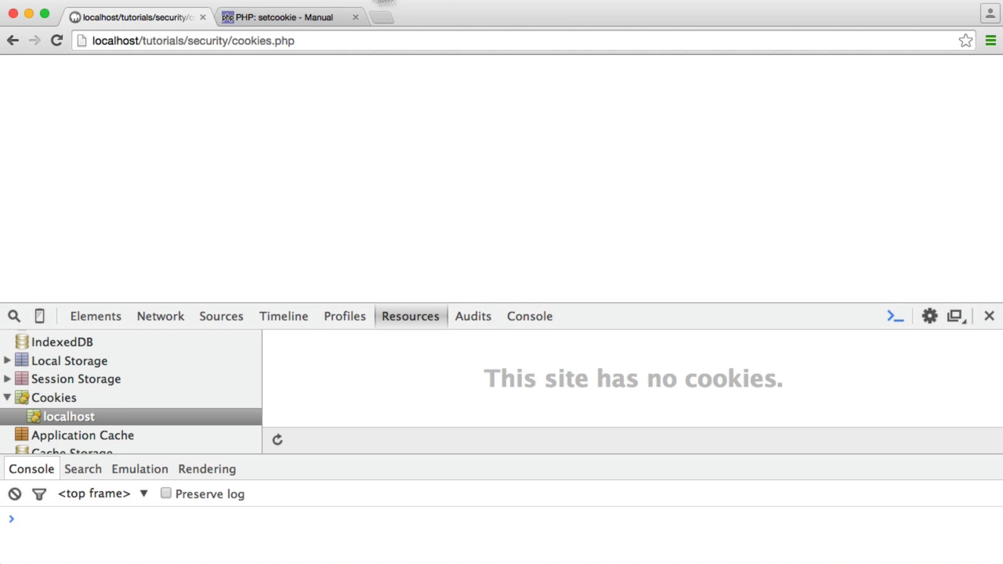
left_click(289, 17)
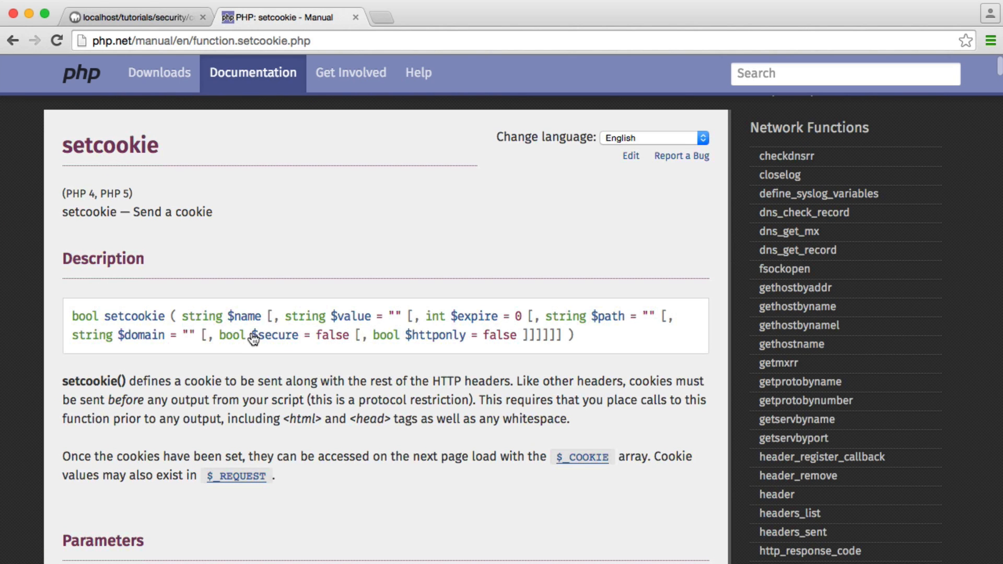
left_click(135, 17)
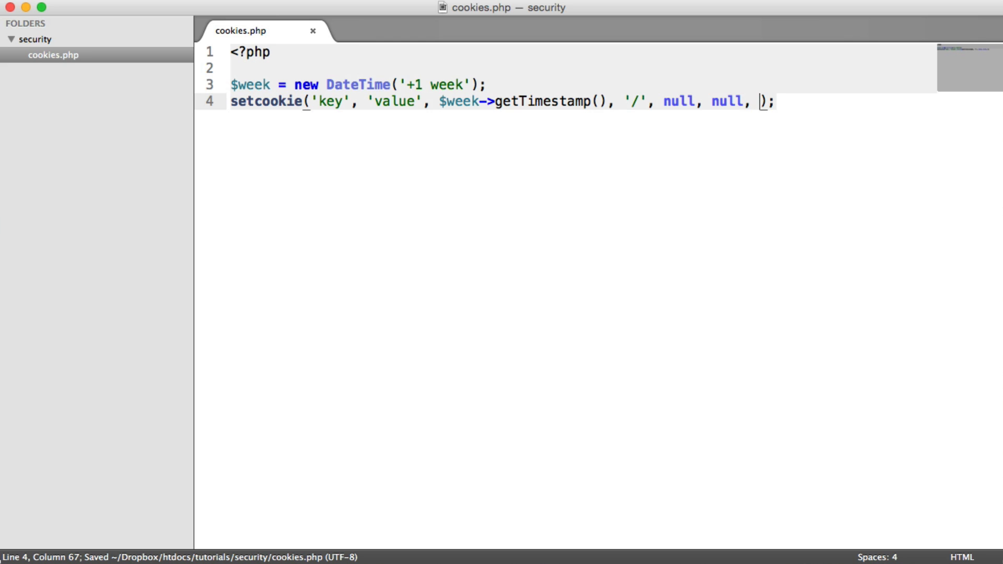
mouse_move(452, 128)
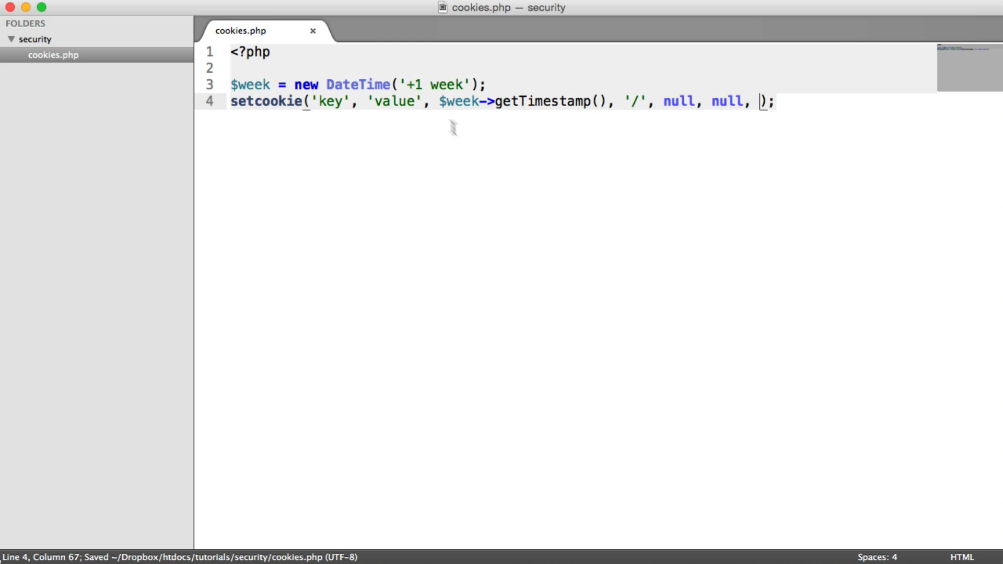
mouse_move(479, 171)
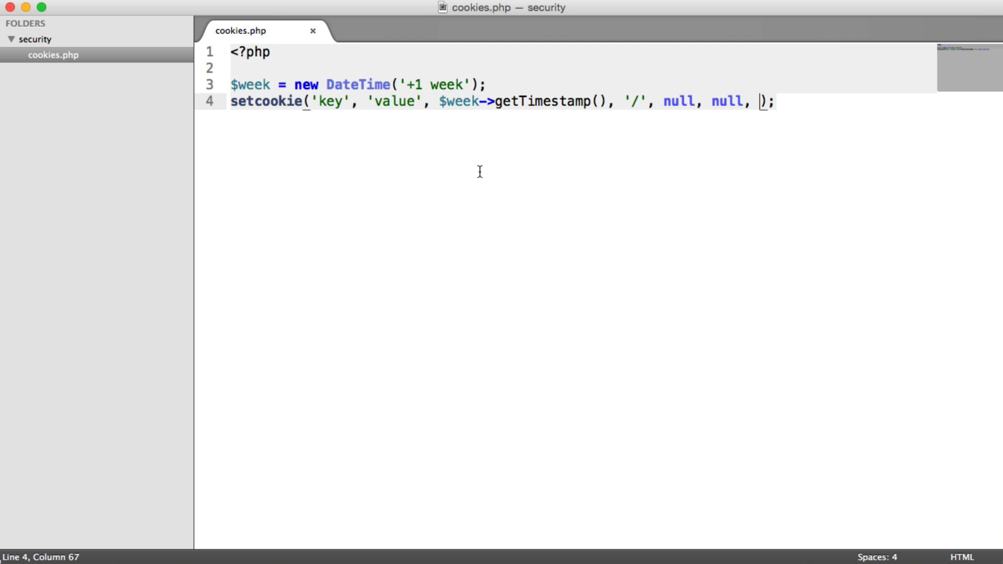
Step: Pass true as the HttpOnly flag at the end of the setcookie call
type("true")
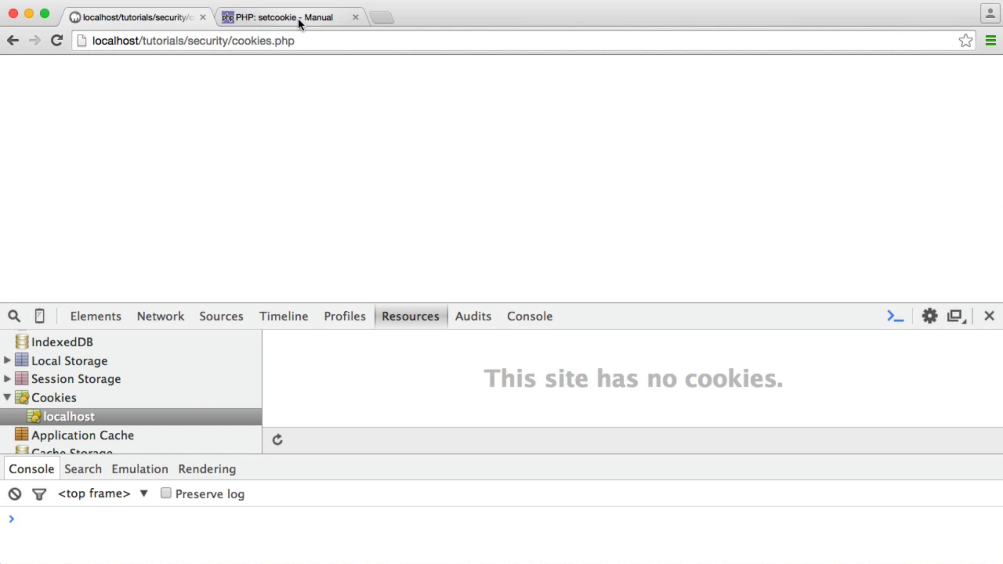
Step: Return to the cookies.php page and query document.cookie in the Console
left_click(285, 18)
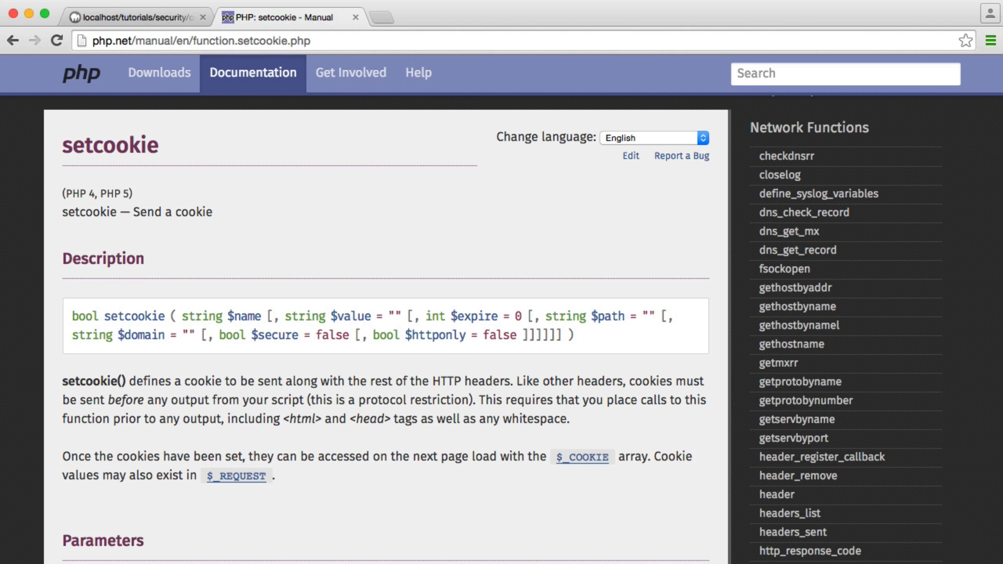
left_click(135, 16)
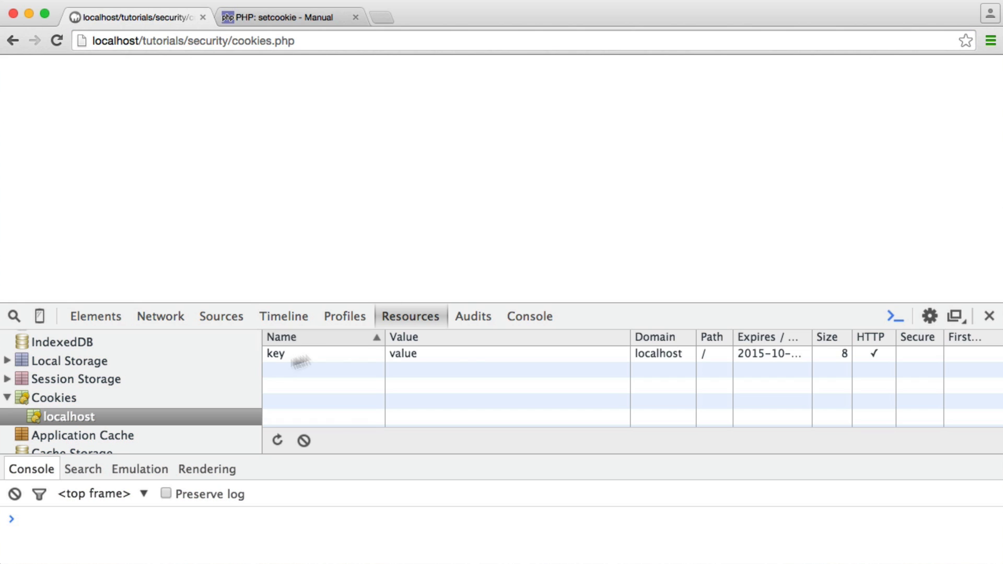
mouse_move(475, 364)
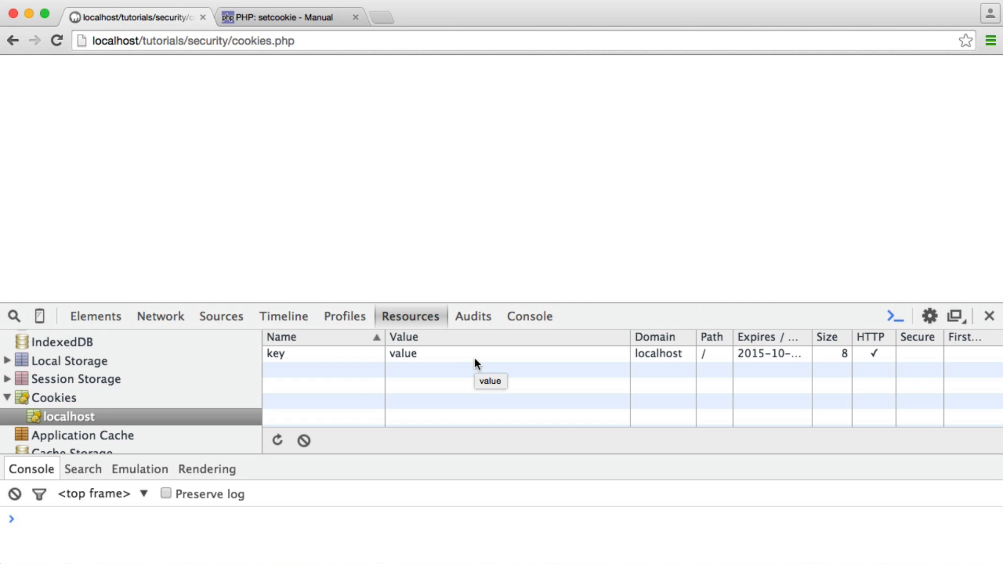
mouse_move(880, 344)
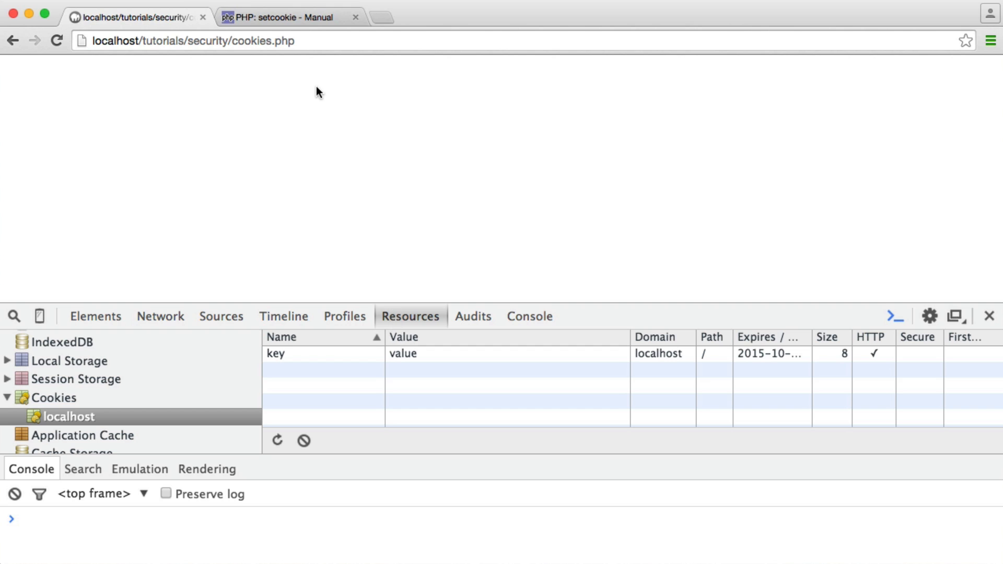
type("document")
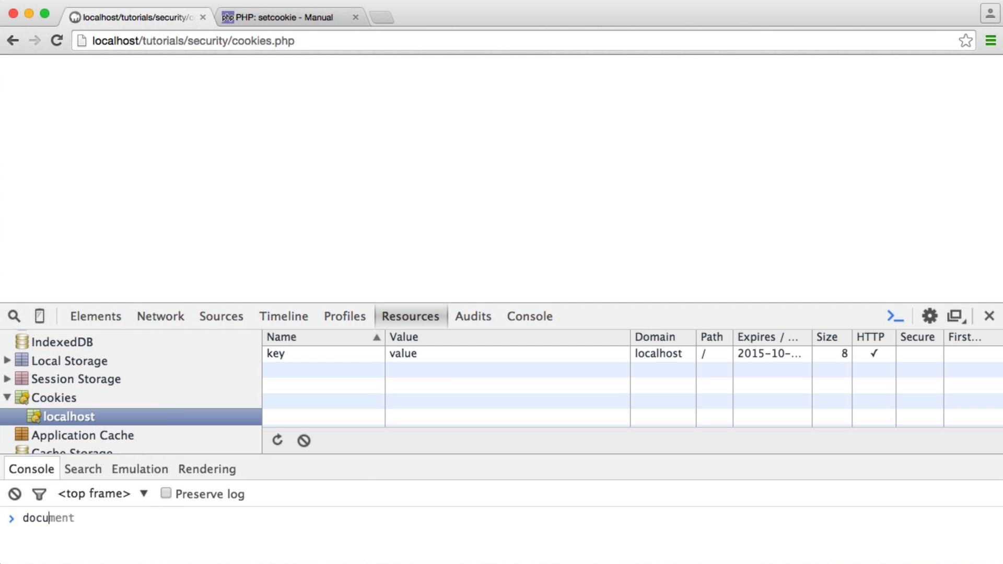
type(".cookie")
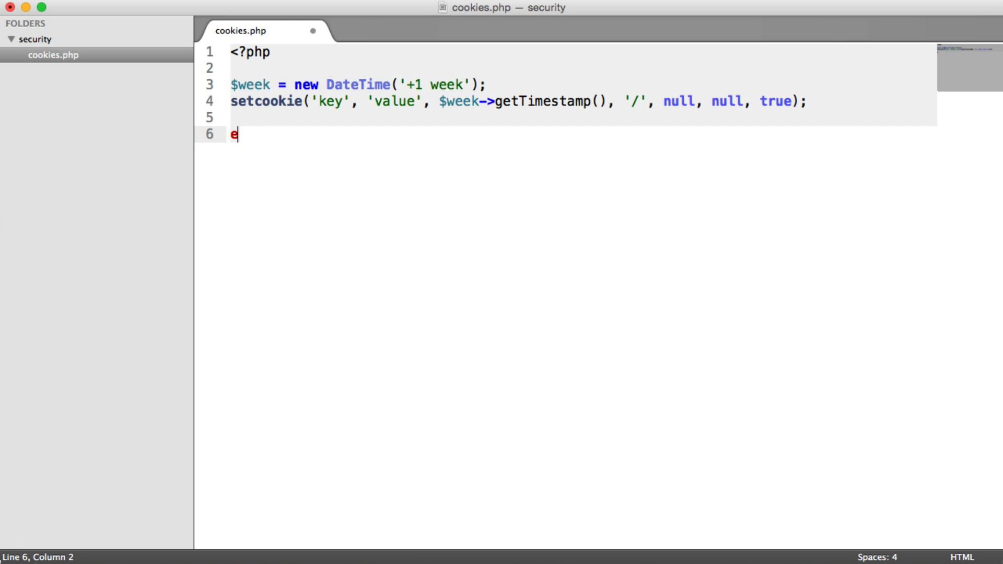
Step: Add echo $_COOKIE['key']; below the setcookie call
type("cho $_COOKIE[''];")
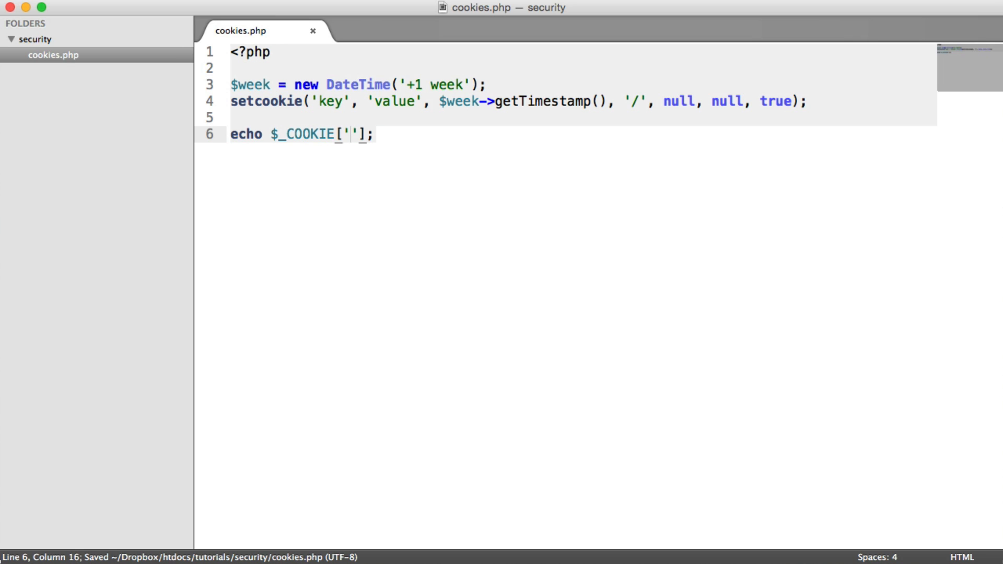
type("key")
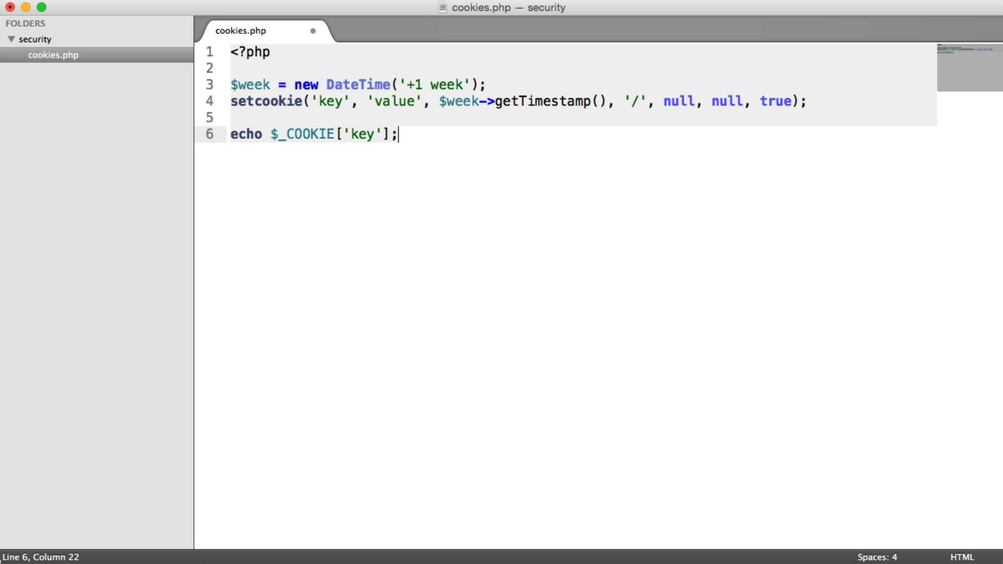